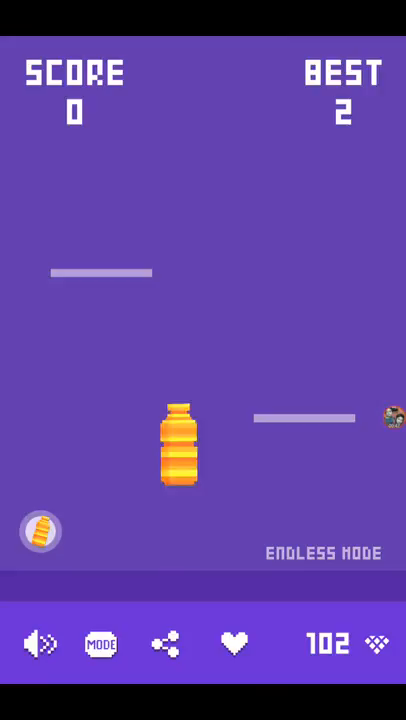
Flip the bottle onto the next two platforms in Endless Mode, reaching 107 gems.
{"action": "left_click", "coordinate": [178, 450]}
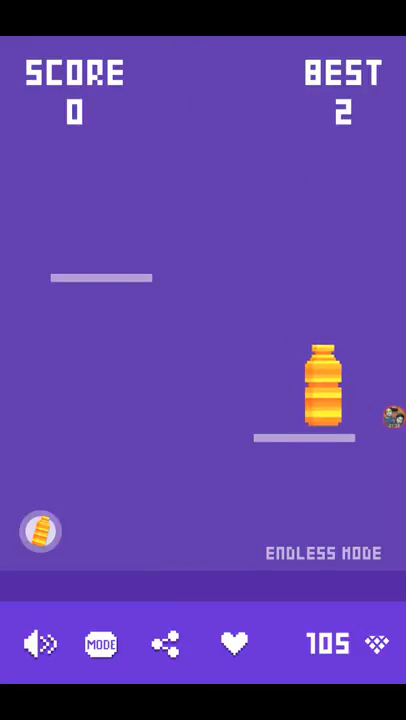
{"action": "left_click", "coordinate": [203, 400]}
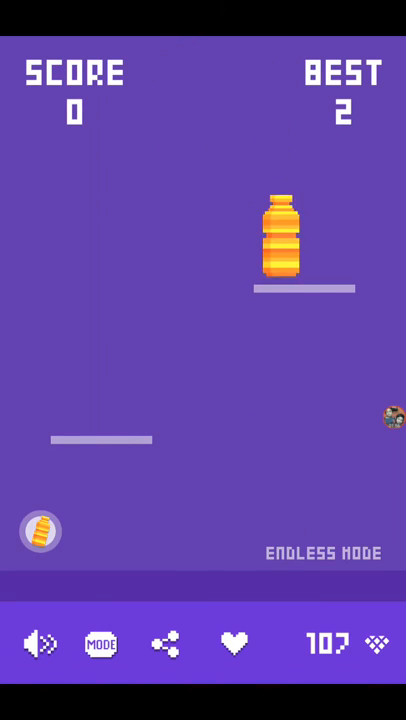
Flip the bottle three more times until it misses and falls, with 114 gems.
{"action": "left_click", "coordinate": [203, 360]}
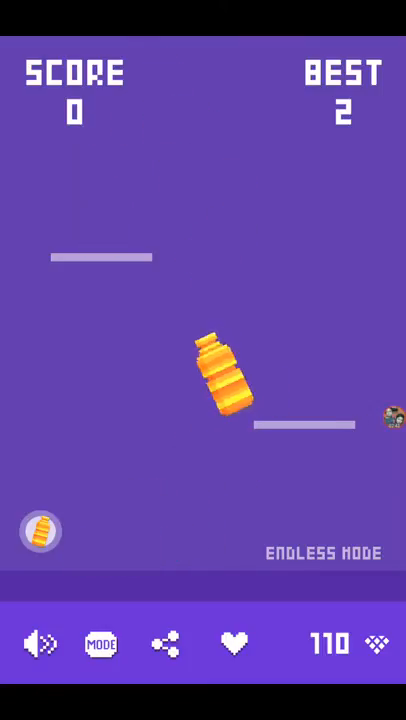
{"action": "left_click", "coordinate": [203, 360]}
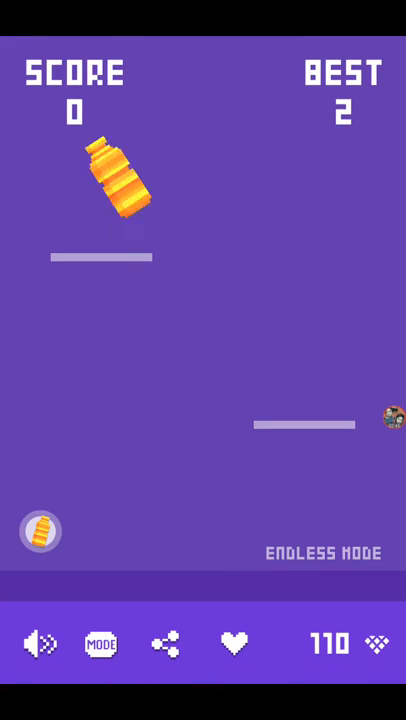
{"action": "left_click", "coordinate": [190, 360]}
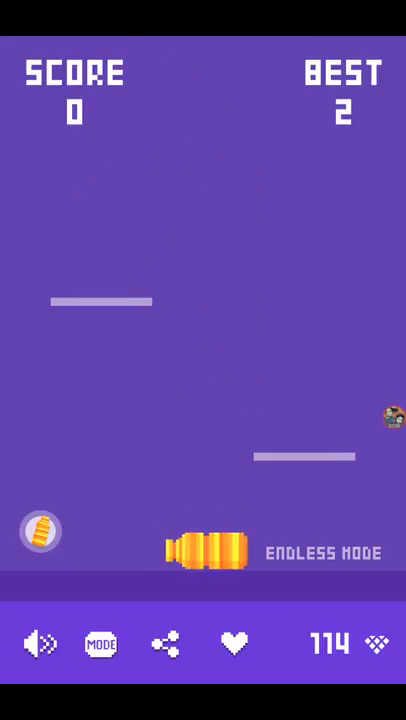
Restart after the fall and flip the bottle across three platforms, reaching 123 gems.
{"action": "left_click", "coordinate": [205, 550]}
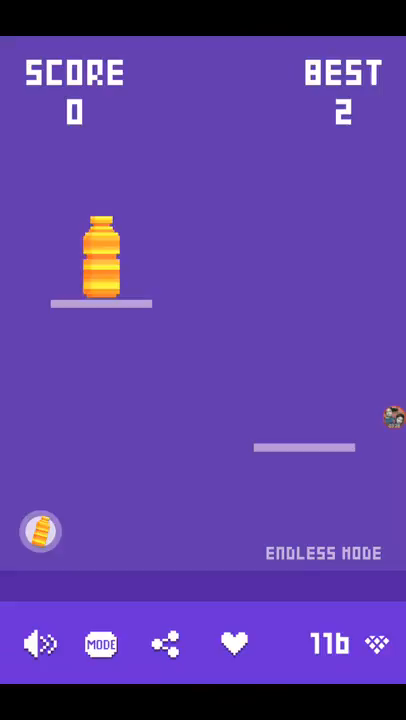
{"action": "left_click", "coordinate": [200, 400]}
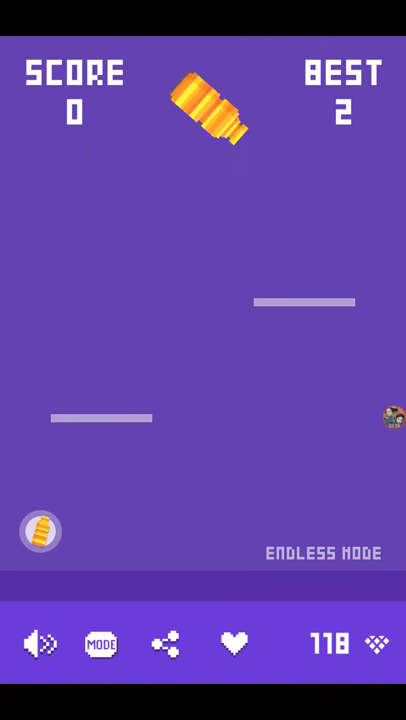
{"action": "left_click", "coordinate": [203, 400]}
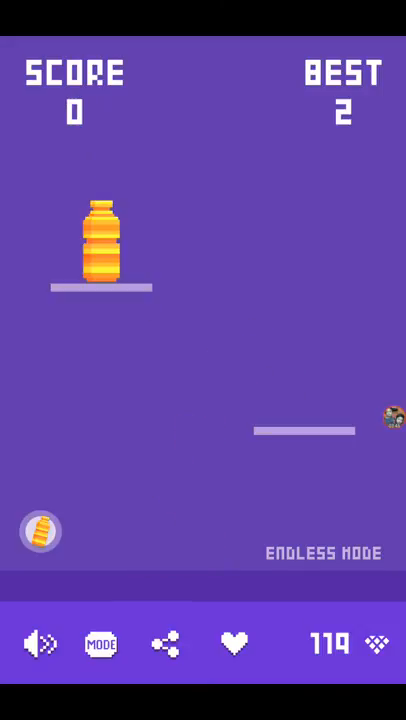
{"action": "left_click", "coordinate": [203, 360]}
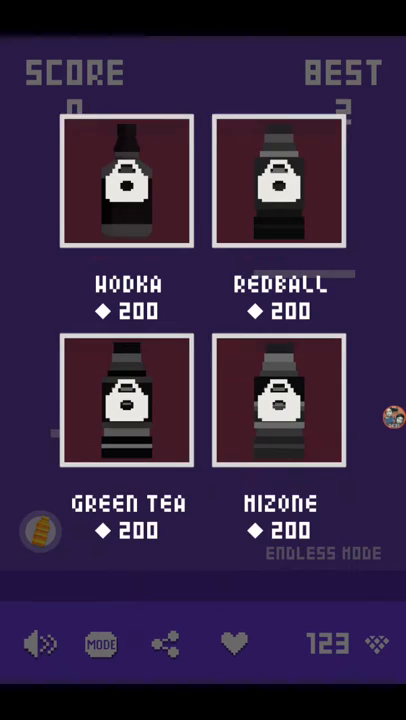
Scroll down out of the bottle shop back to the endless run.
{"action": "scroll", "scroll_direction": "down", "scroll_amount": 3}
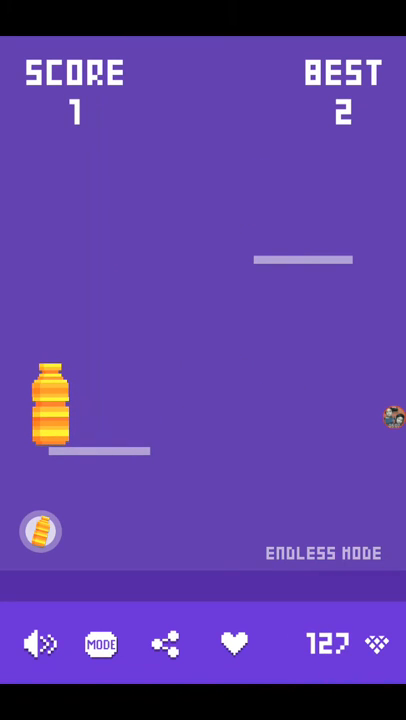
Chain three flips onto the right, upper and higher platforms, raising the best to 5.
{"action": "left_click", "coordinate": [203, 400]}
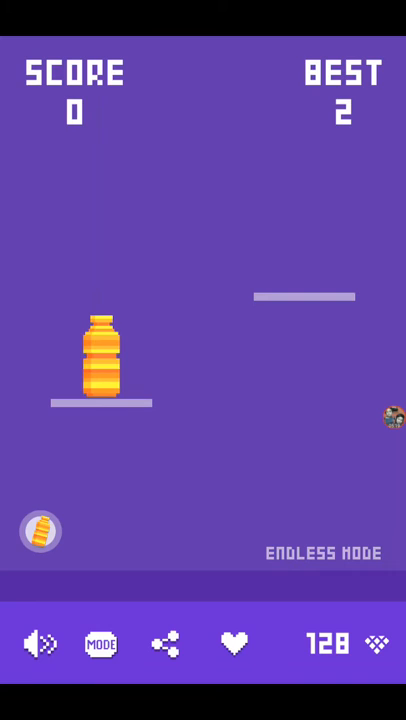
{"action": "left_click", "coordinate": [203, 360]}
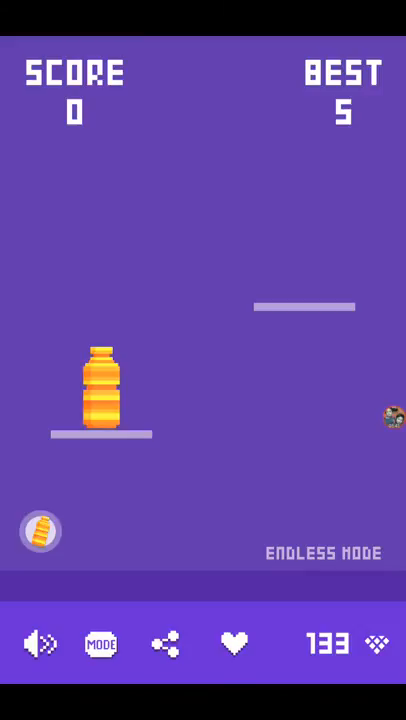
{"action": "left_click", "coordinate": [200, 400]}
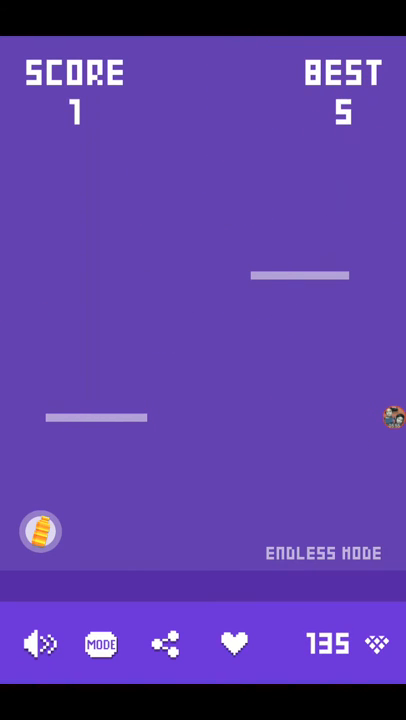
Switch the game to Timing Mode, with score and best at 0 and 135 gems.
{"action": "left_click", "coordinate": [100, 643]}
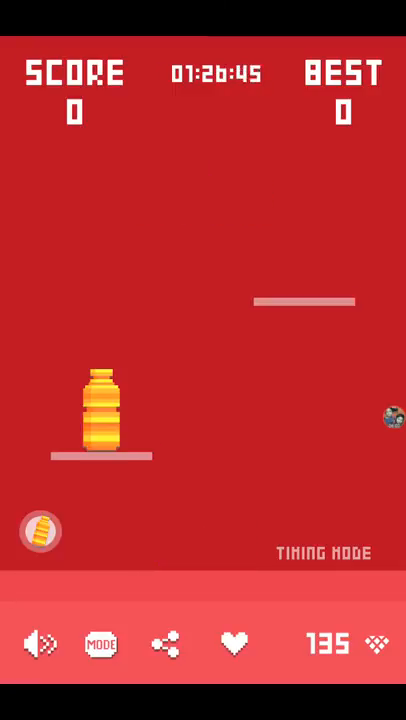
Flip the bottle onto successive platforms three times, scoring 2.
{"action": "left_click", "coordinate": [100, 410]}
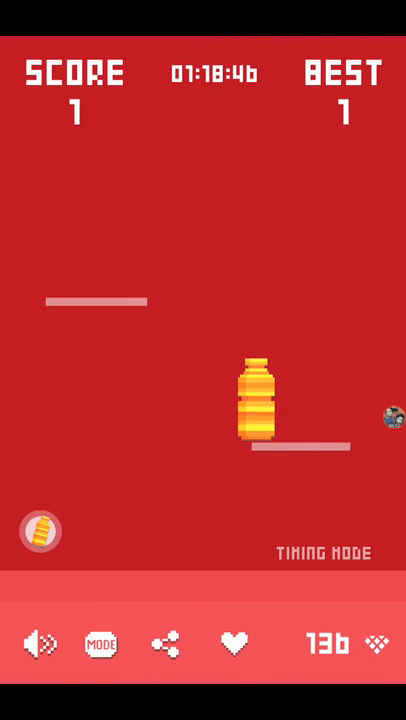
{"action": "left_click", "coordinate": [203, 400]}
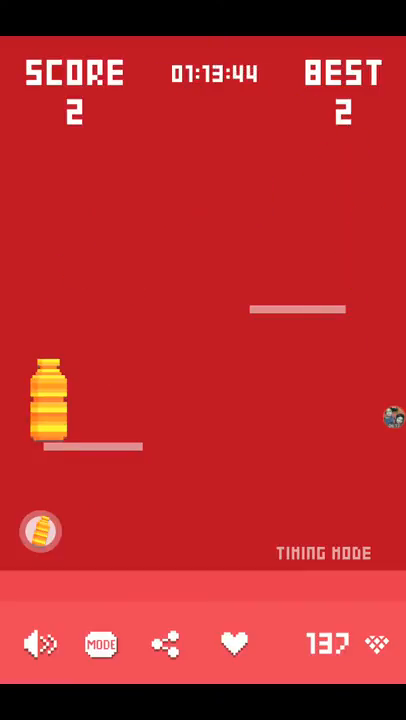
{"action": "left_click", "coordinate": [203, 400]}
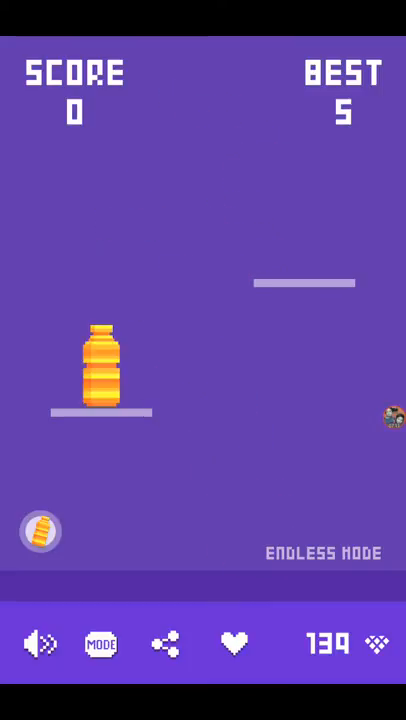
Flip the bottle twice toward higher platforms in Endless Mode, raising gems to 144.
{"action": "left_click", "coordinate": [203, 360]}
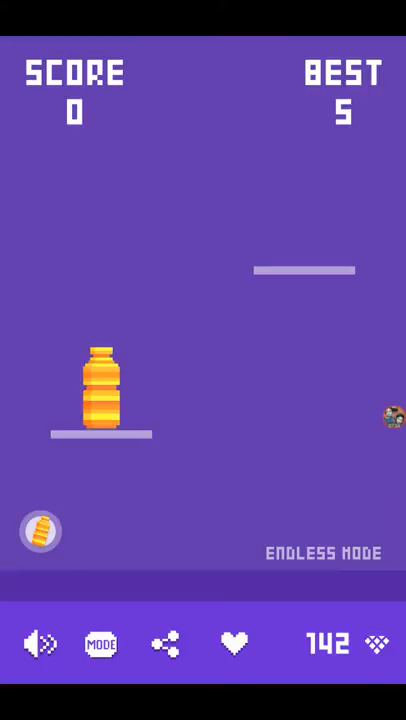
{"action": "left_click", "coordinate": [203, 400]}
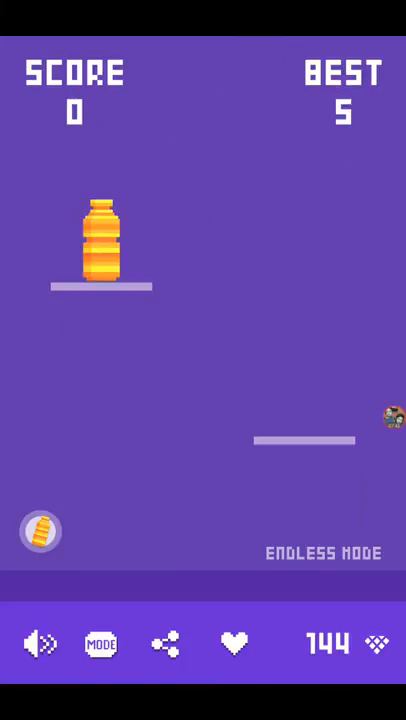
Cycle the MODE button through Timing, Free, Endless and Timing, stopping on Free Mode.
{"action": "left_click", "coordinate": [100, 643]}
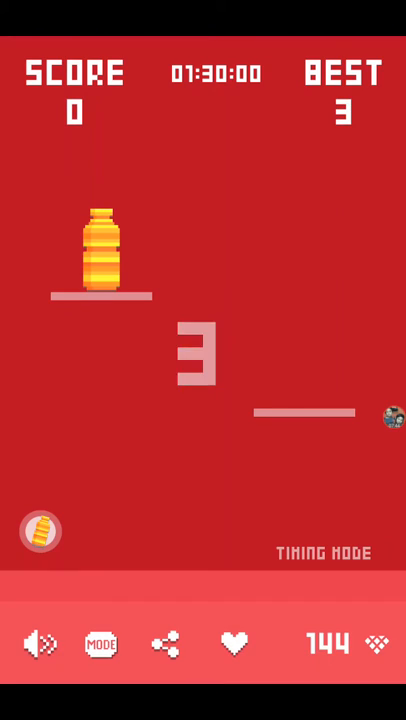
{"action": "left_click", "coordinate": [100, 643]}
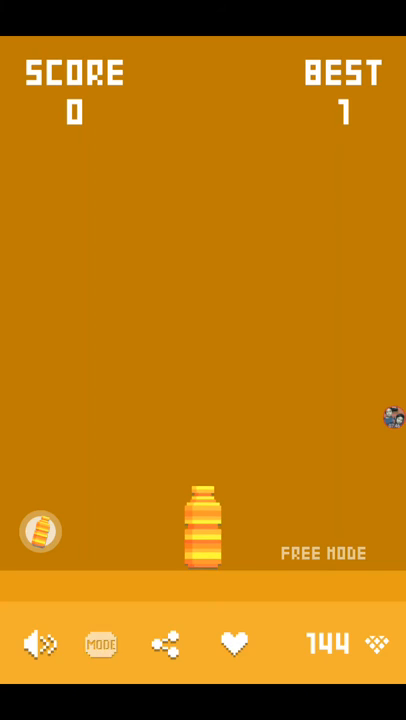
{"action": "left_click", "coordinate": [101, 644]}
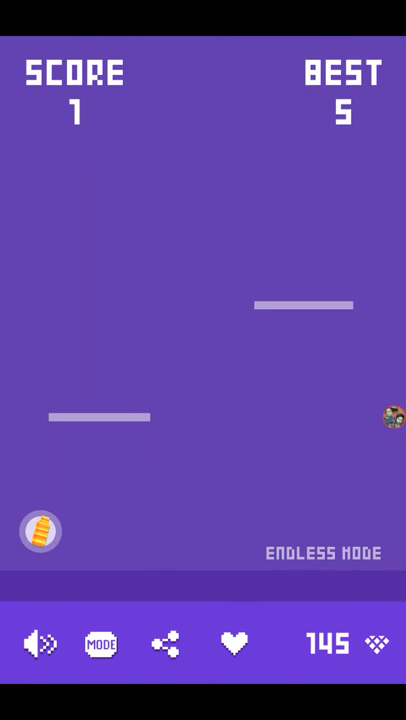
{"action": "left_click", "coordinate": [100, 642]}
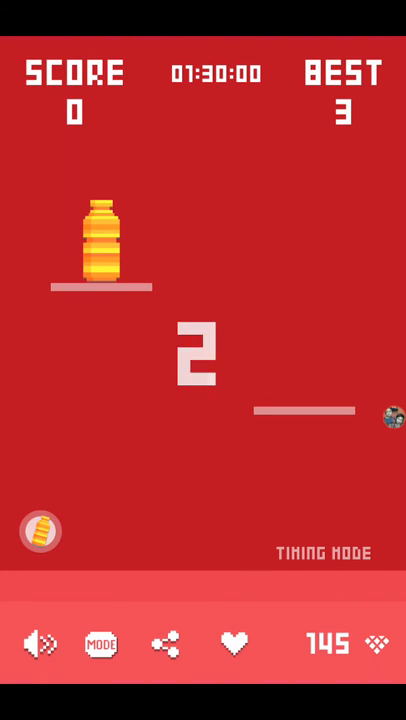
{"action": "left_click", "coordinate": [100, 643]}
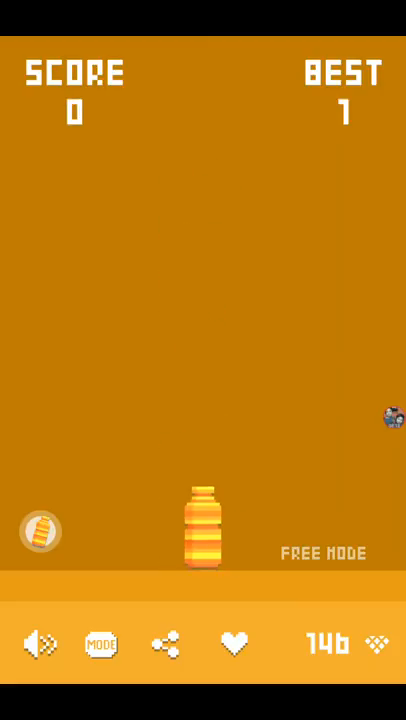
{"action": "left_click", "coordinate": [203, 530]}
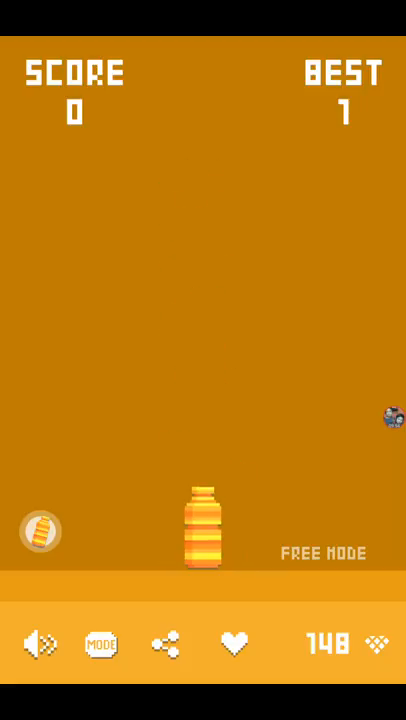
Toss the bottle up into the air in Free Mode, with gems at 148.
{"action": "left_click", "coordinate": [203, 520]}
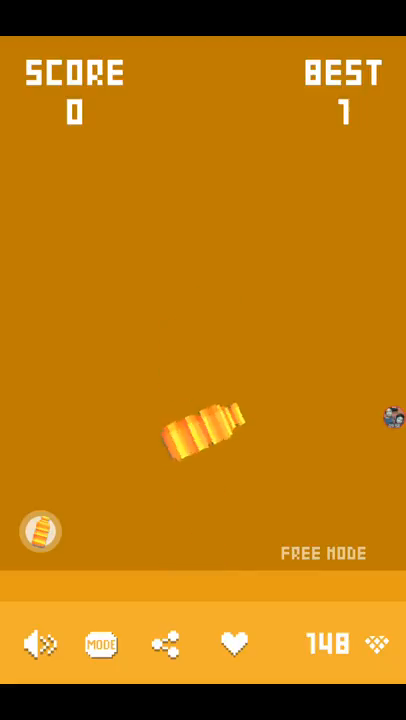